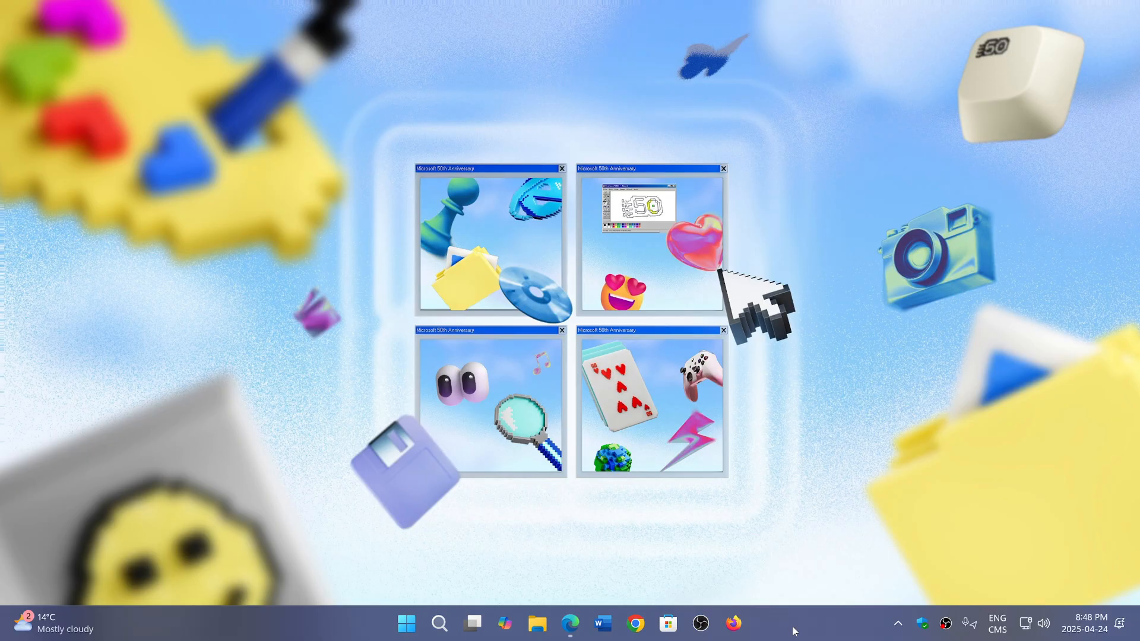
mouse_move(799, 447)
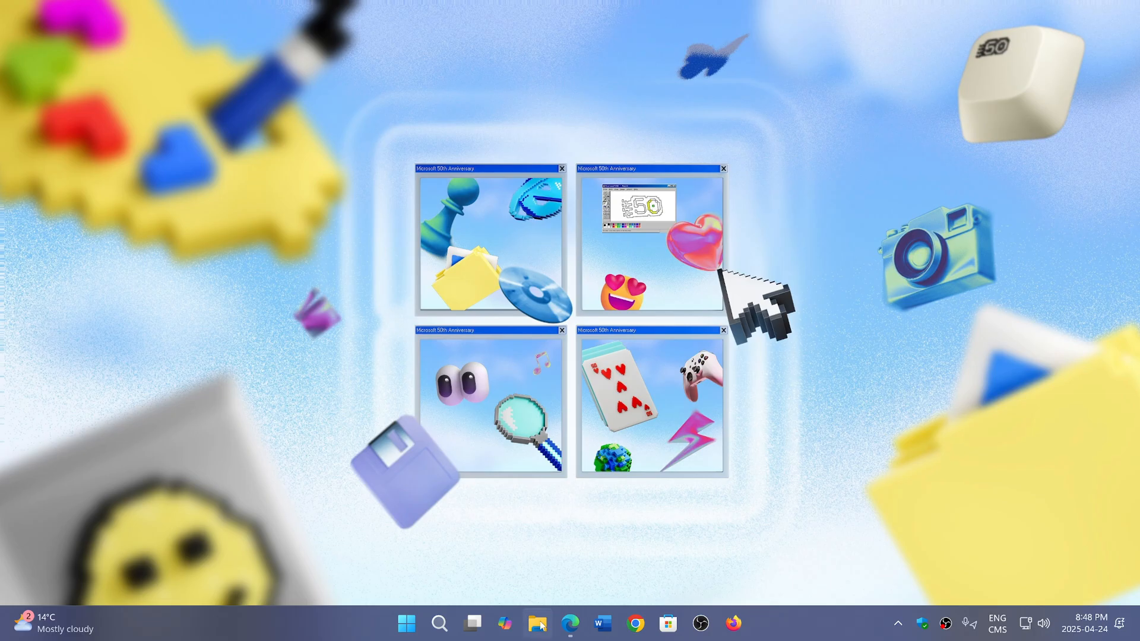
Restore the Edge window showing XenoPanther's X post about GE25H2 in appraiserres.dll.
click(569, 623)
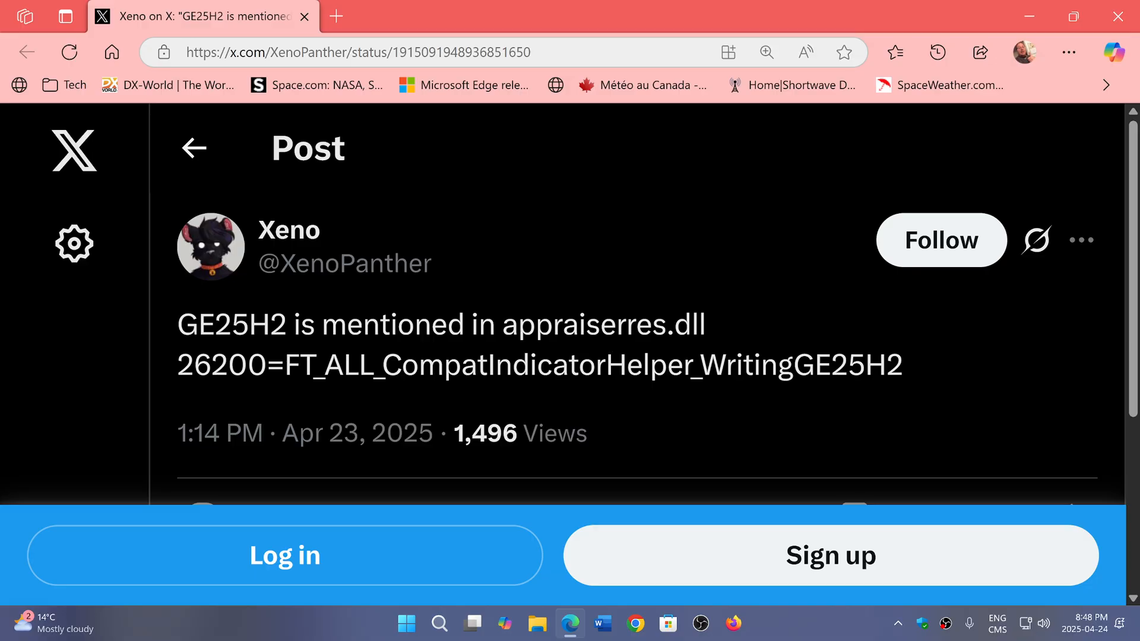
mouse_move(718, 335)
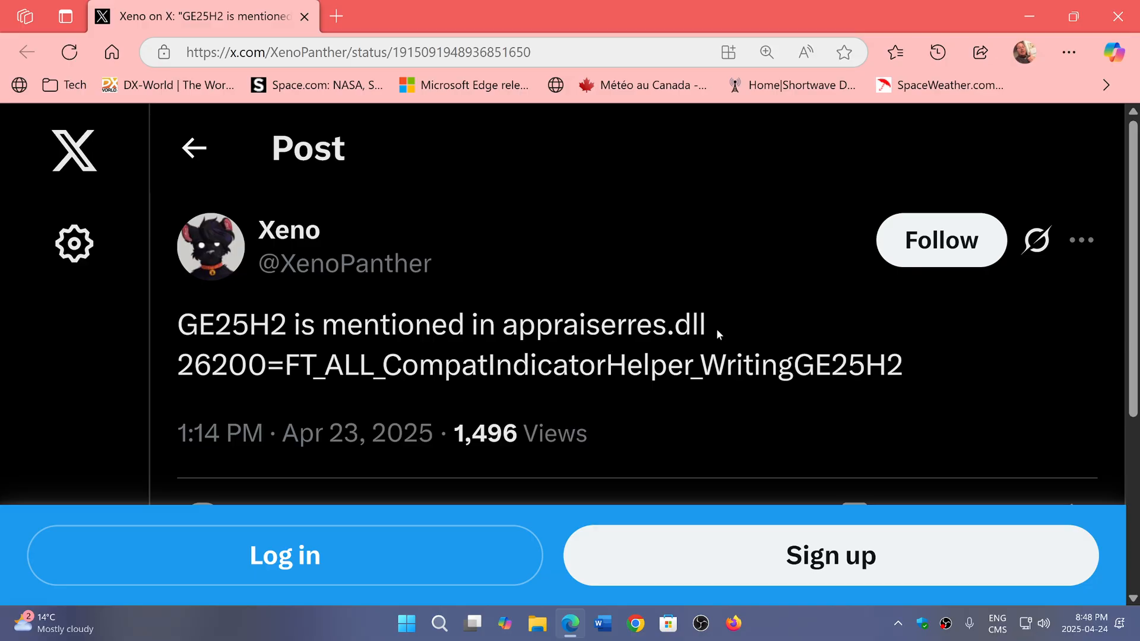
mouse_move(731, 335)
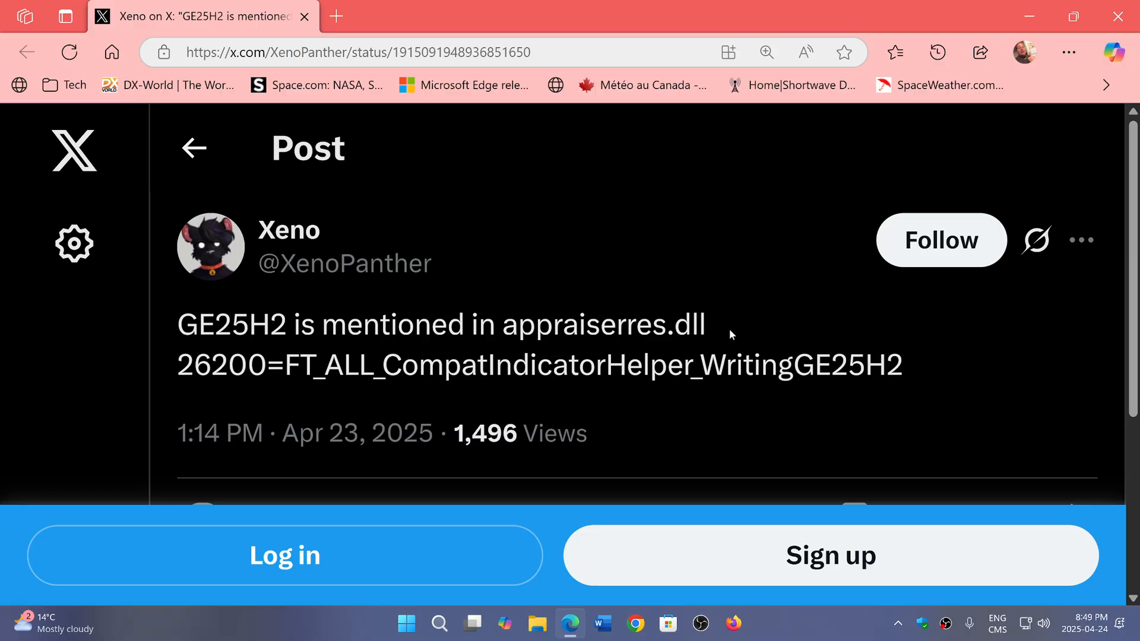
mouse_move(846, 391)
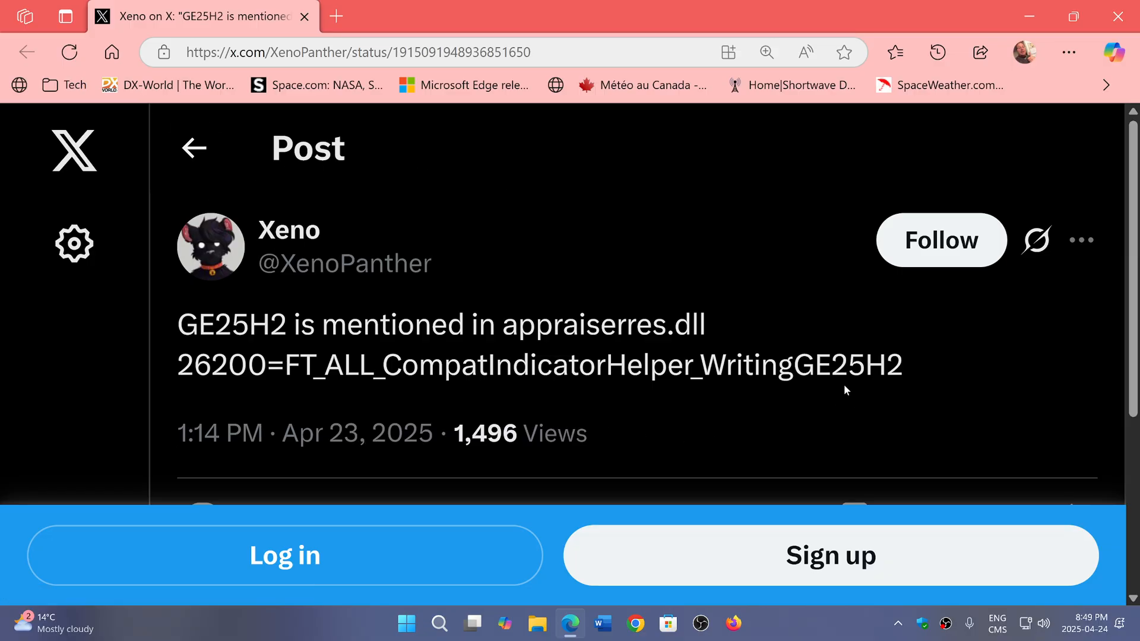
mouse_move(919, 374)
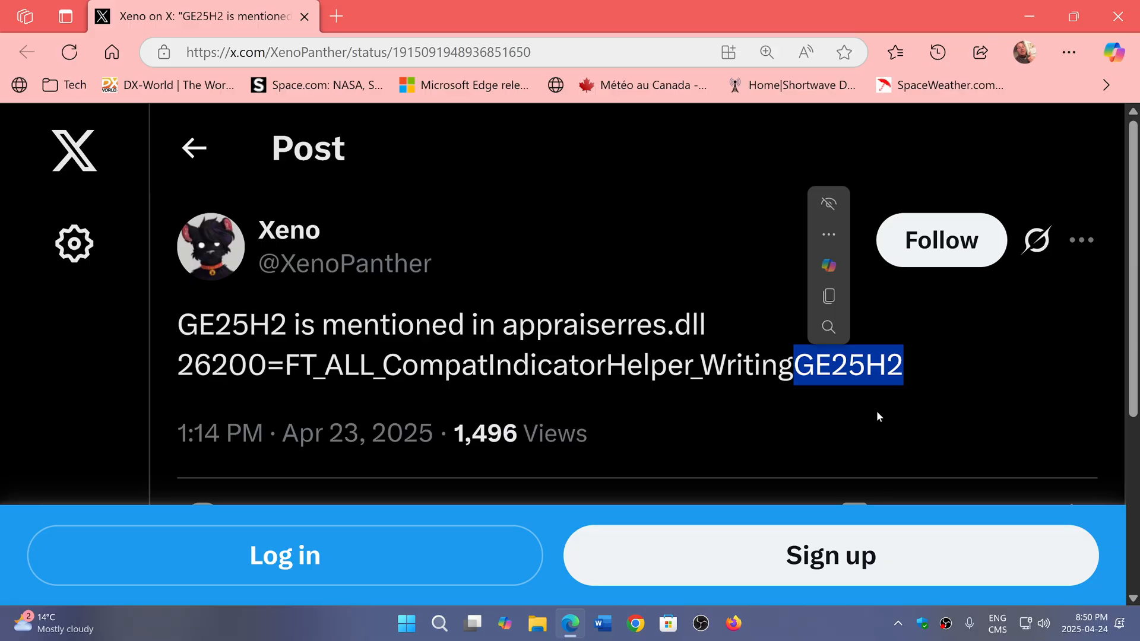
mouse_move(535, 409)
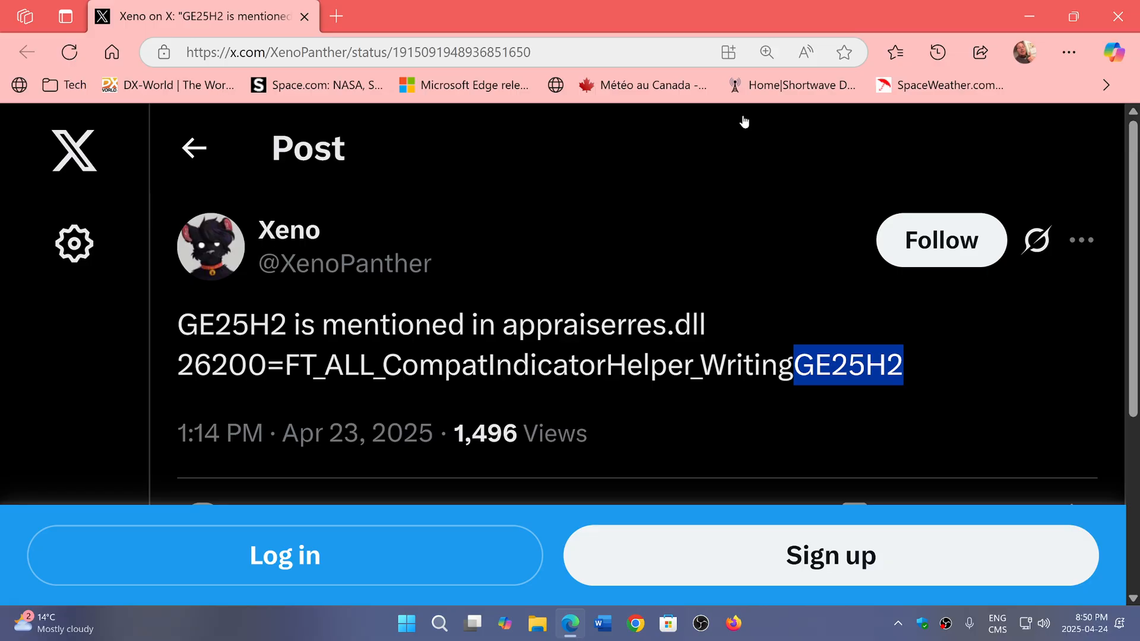
mouse_move(735, 190)
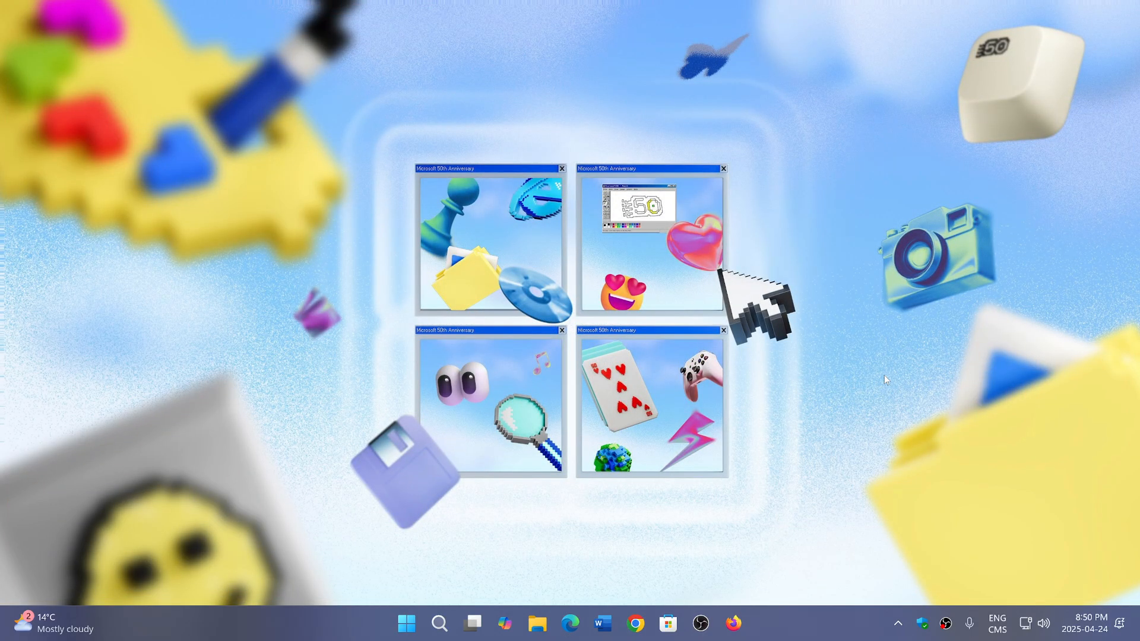
mouse_move(819, 630)
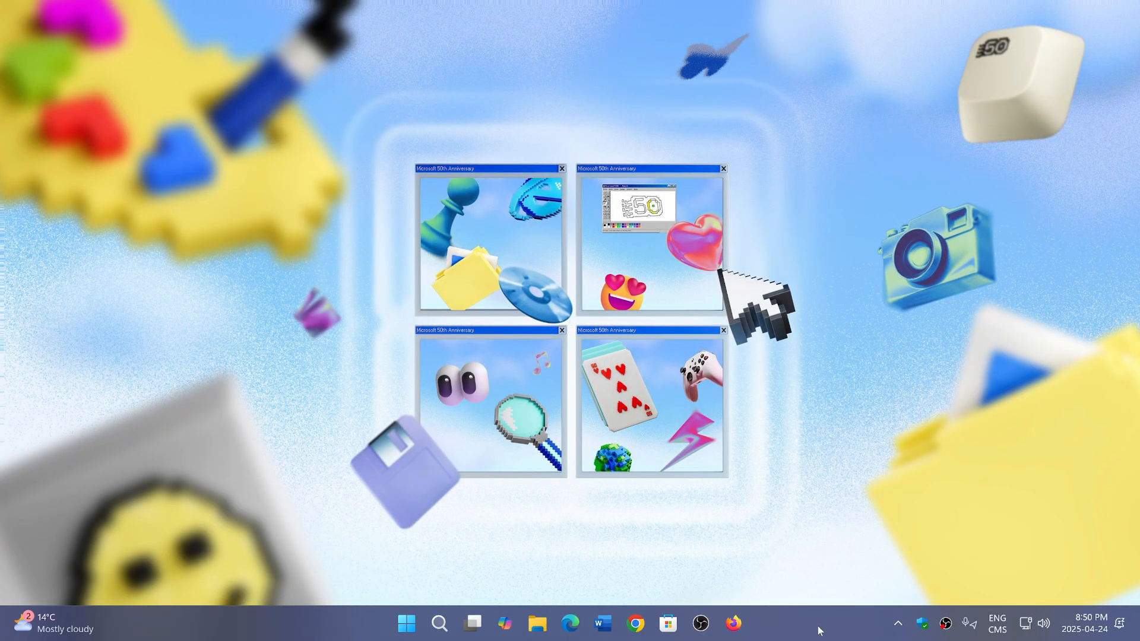